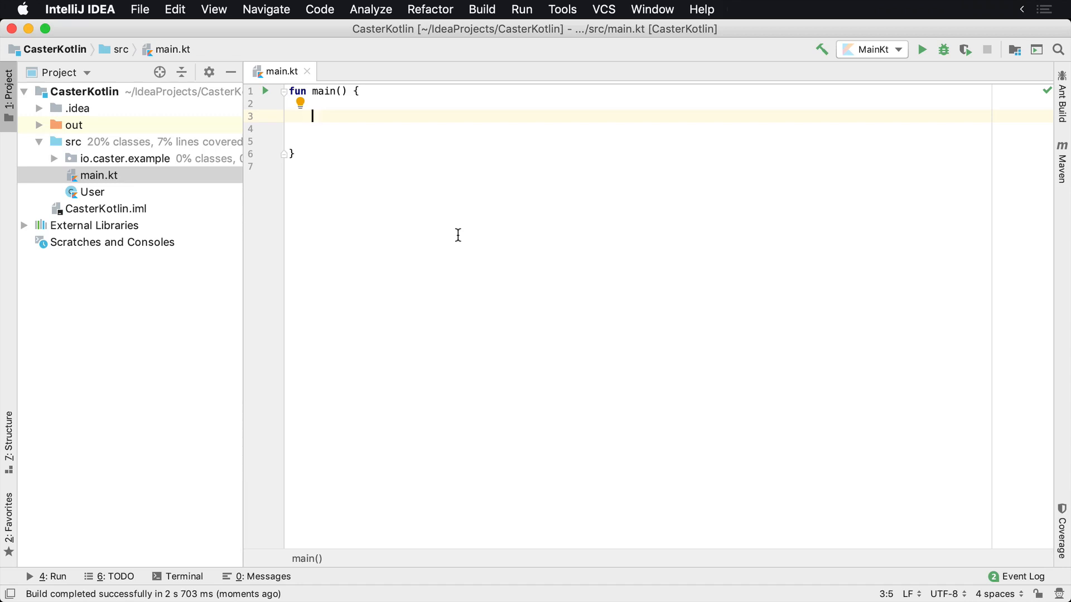
# Write val names = setOf("Donn", "John", "Felicia") and println(names) in main
pyautogui.write('an')
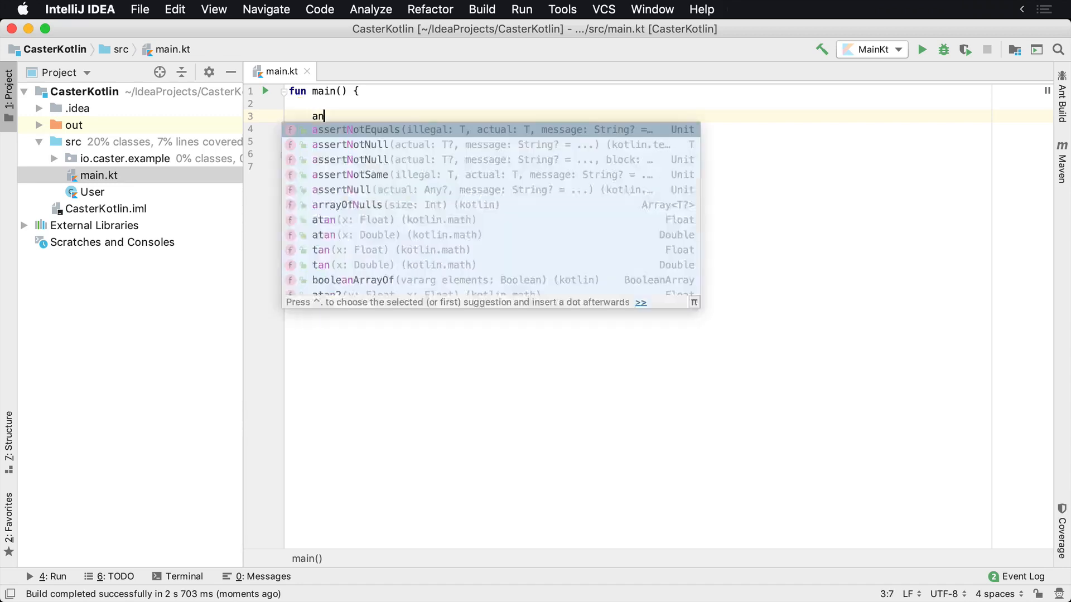
pyautogui.write('val name')
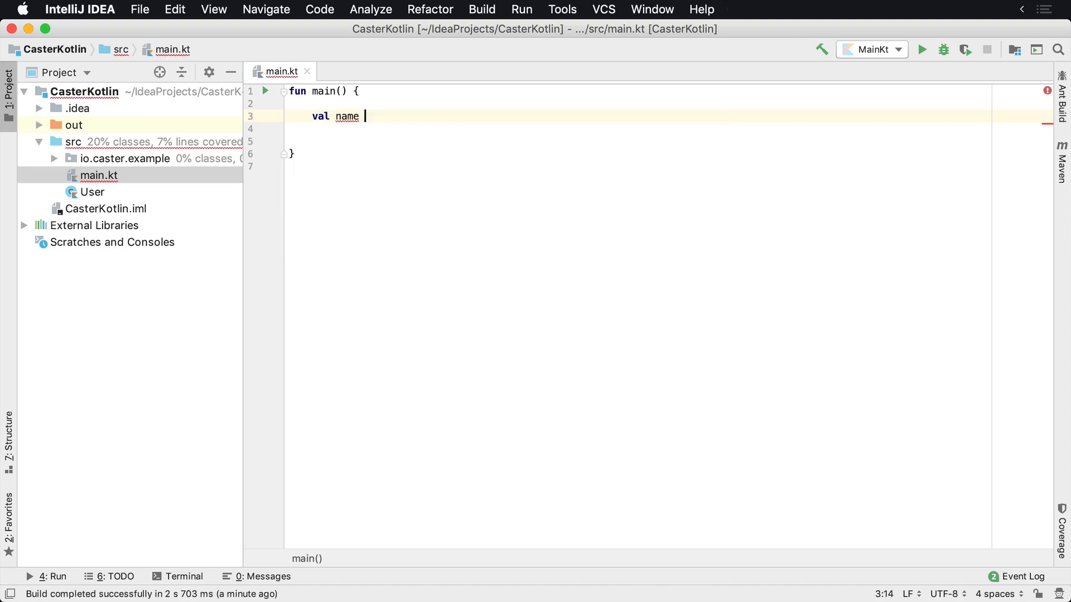
pyautogui.write('= set Of("Donn')
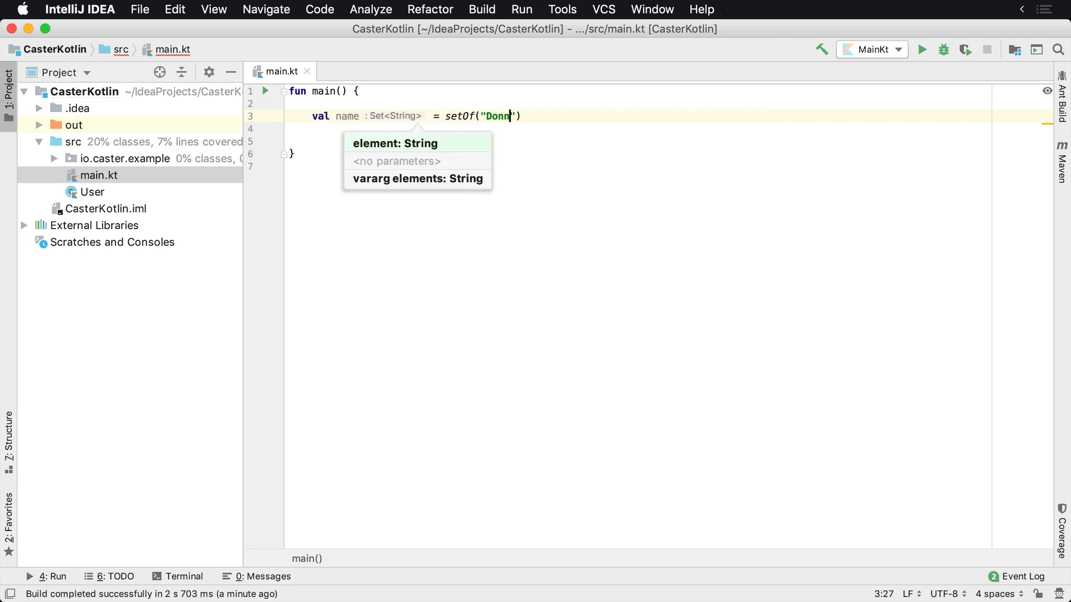
pyautogui.write(', "D')
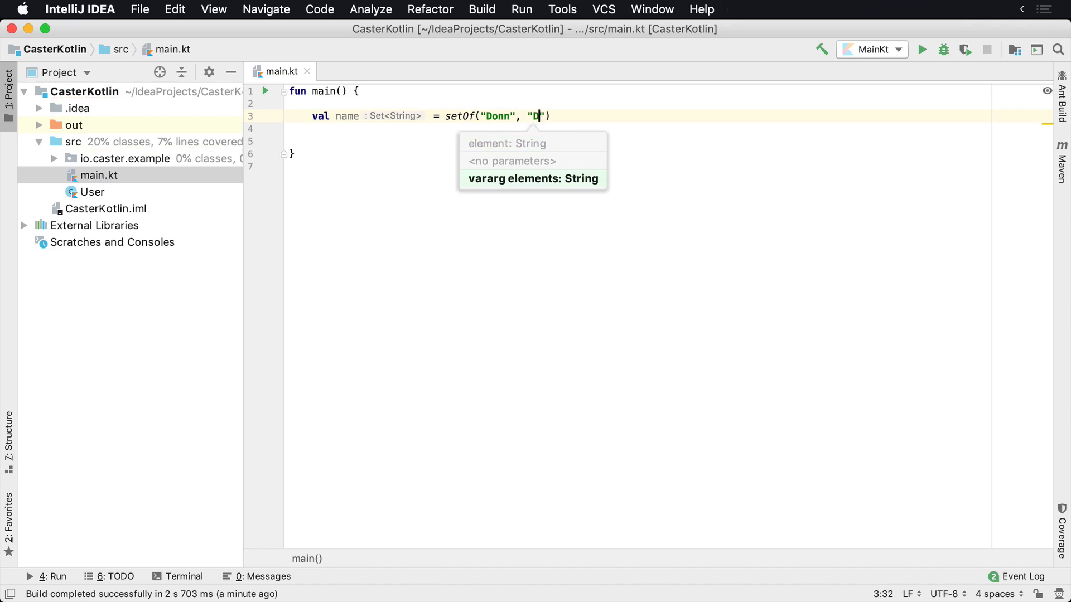
pyautogui.write('ohn')
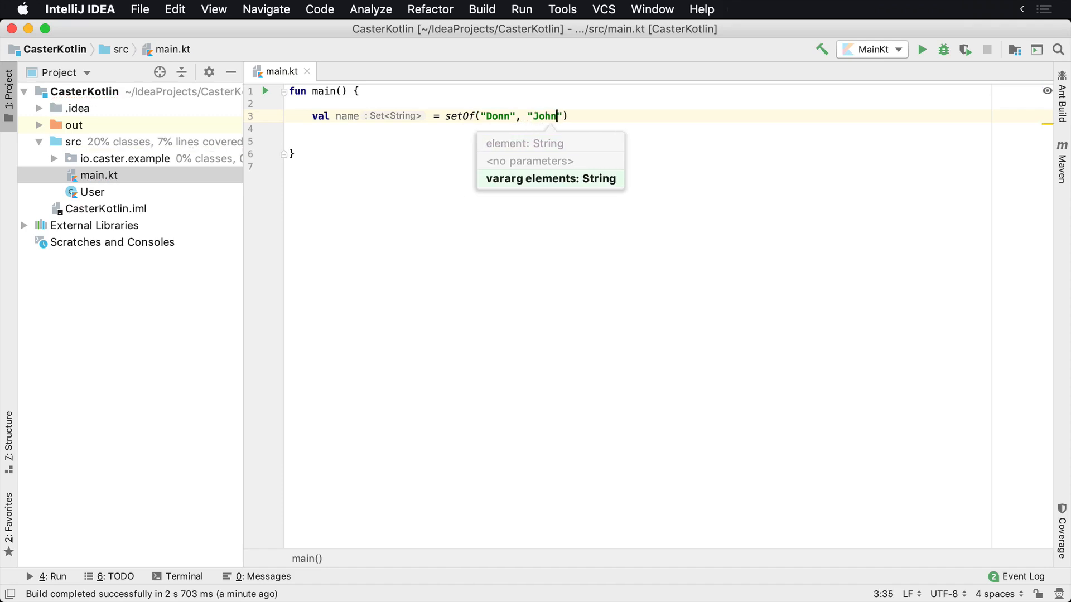
pyautogui.write(', "Fe"')
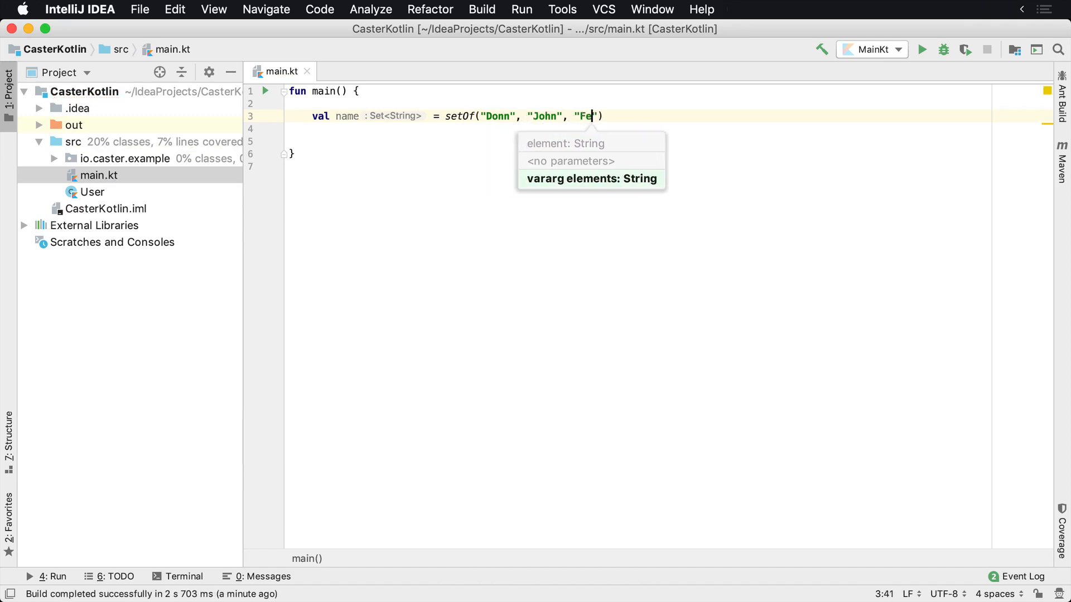
pyautogui.write('licia')
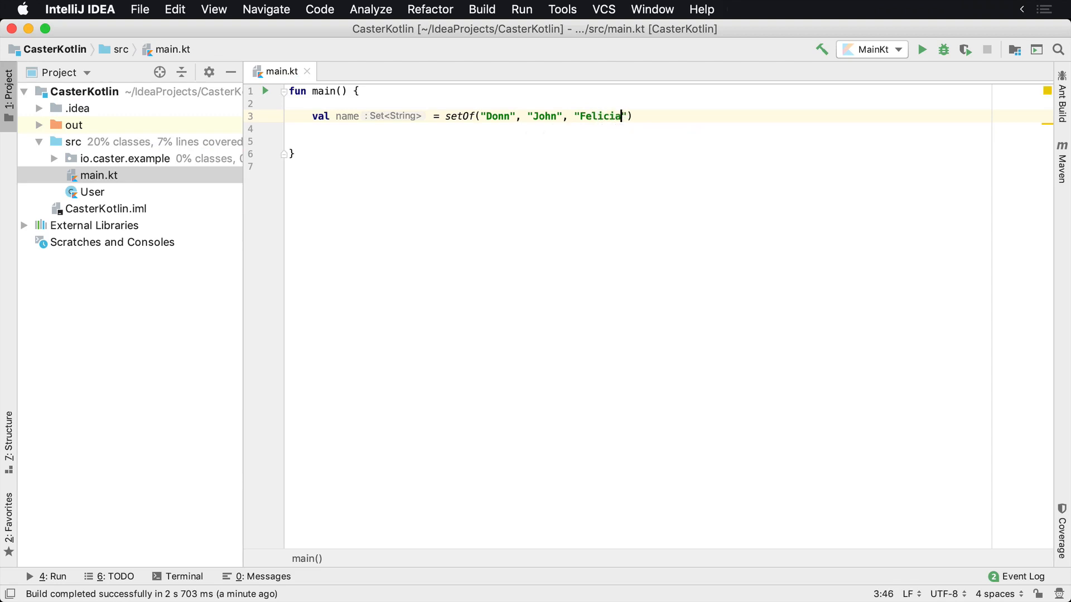
pyautogui.write('println')
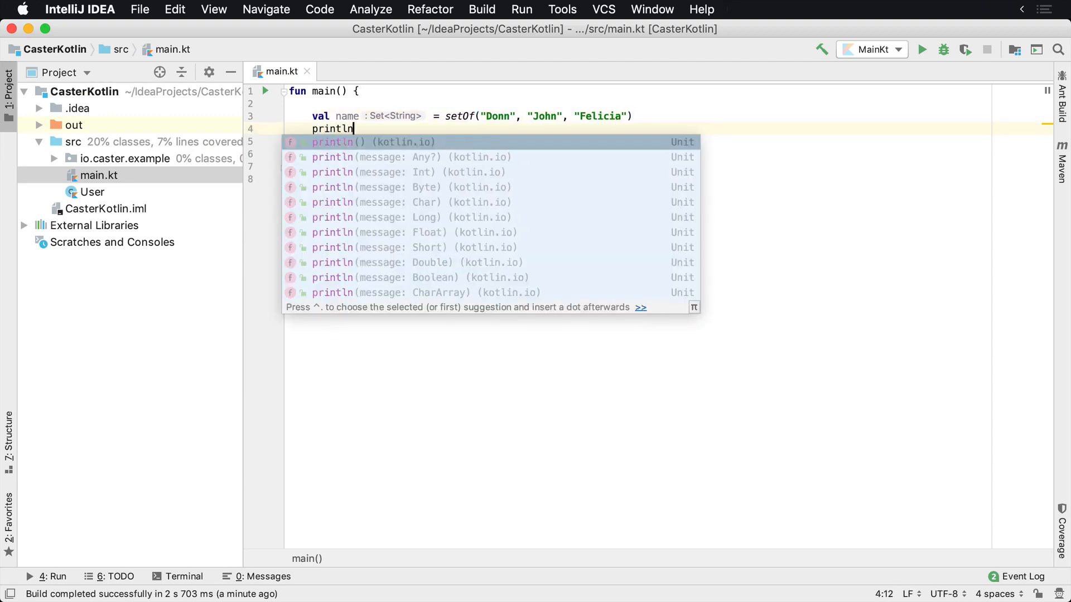
pyautogui.write('(names')
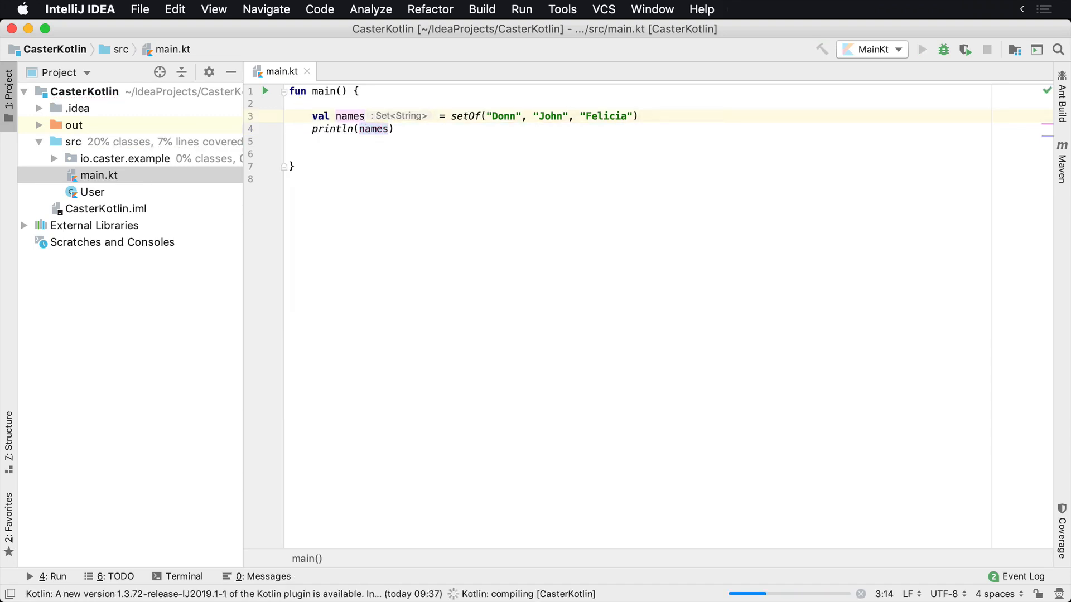
# Run the program to print [Donn, John, Felicia], then view setOf's declaration in Sets.kt
pyautogui.click(922, 49)
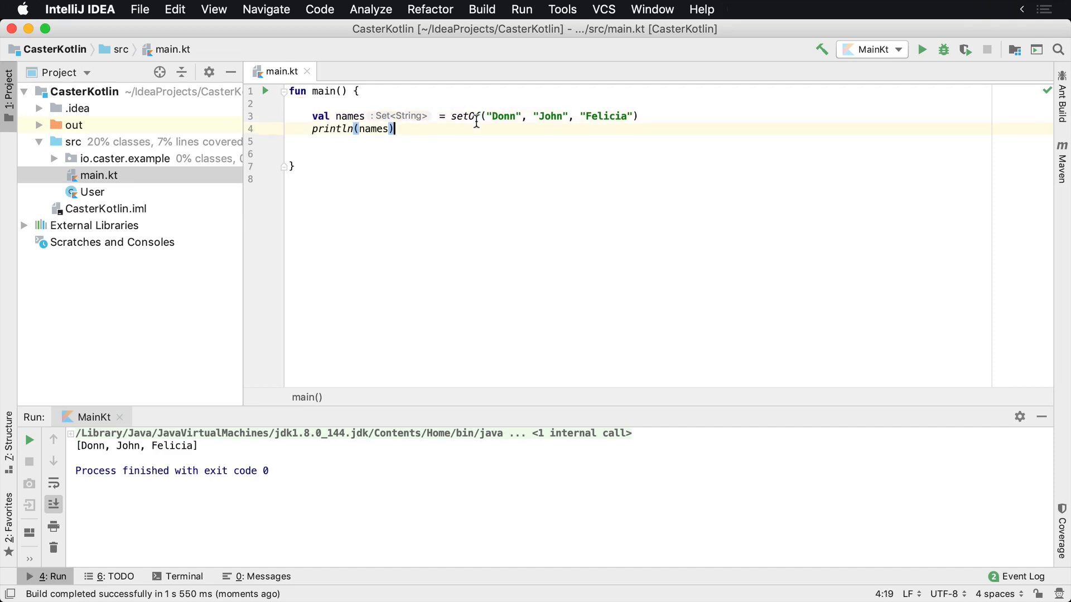
pyautogui.click(463, 115)
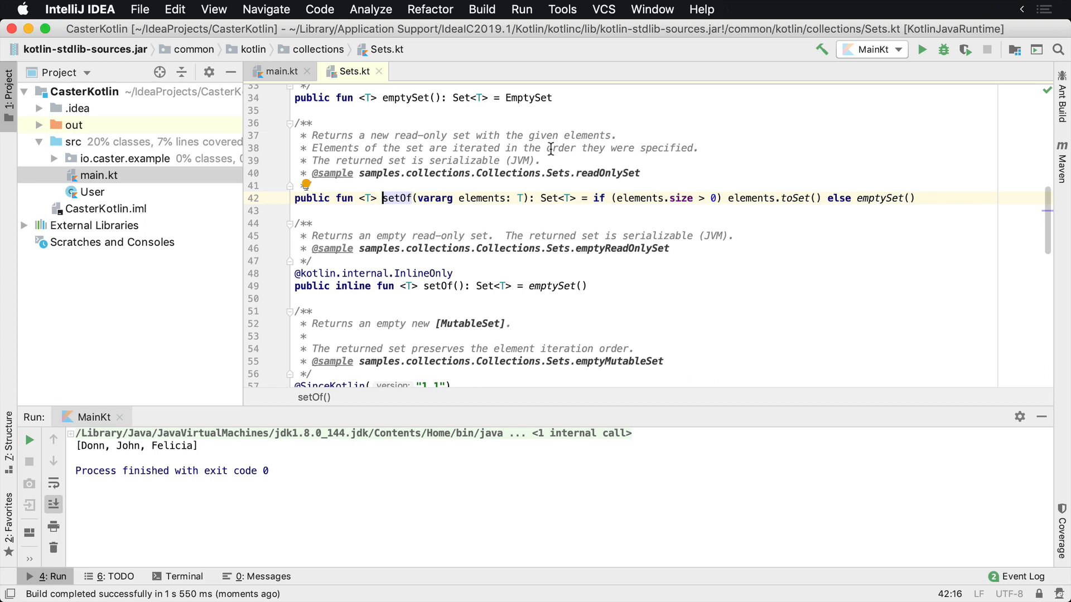
# Back in main.kt, append duplicate "Donn" and "John" to setOf and rerun
pyautogui.click(276, 70)
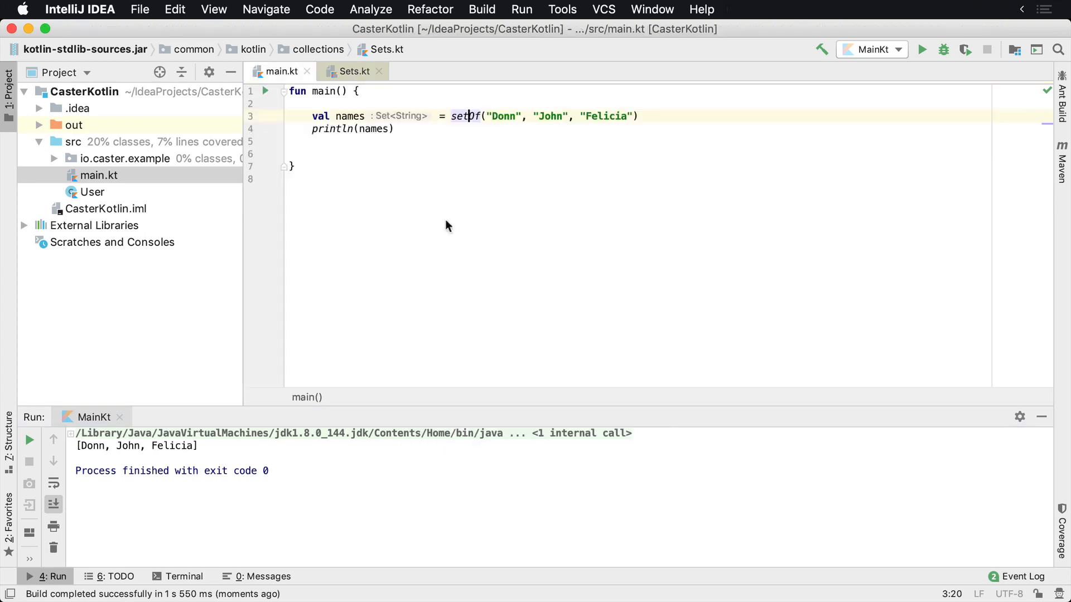
pyautogui.write(',')
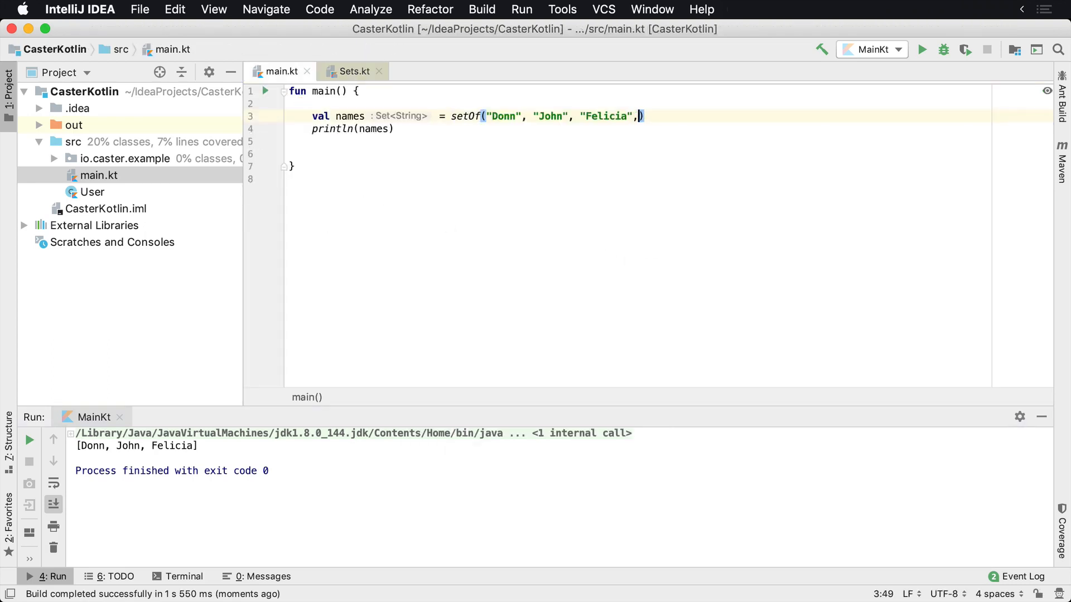
pyautogui.write('"Donn"')
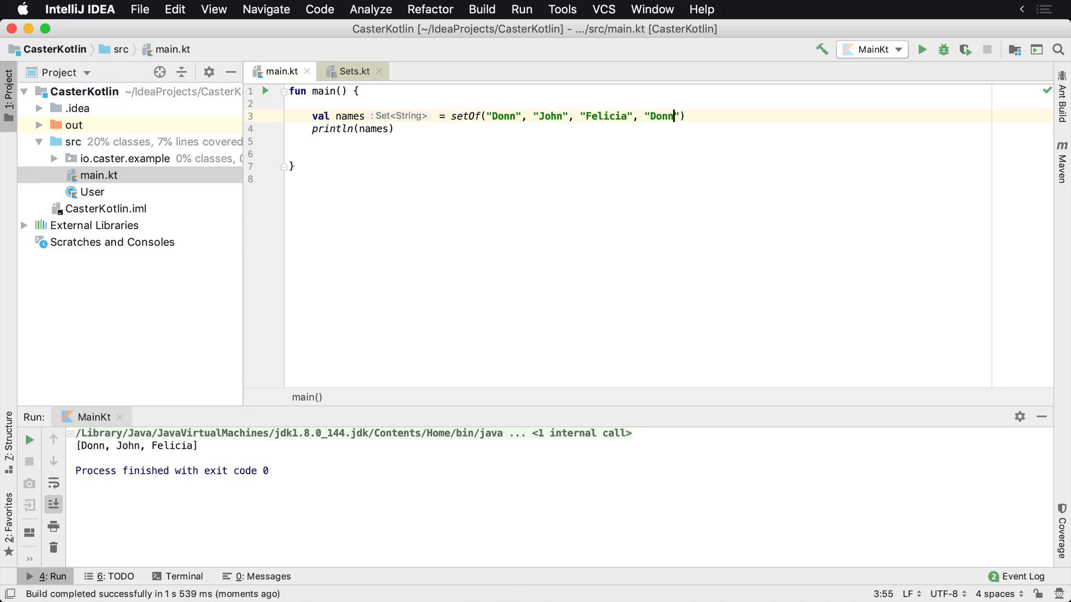
pyautogui.write(',')
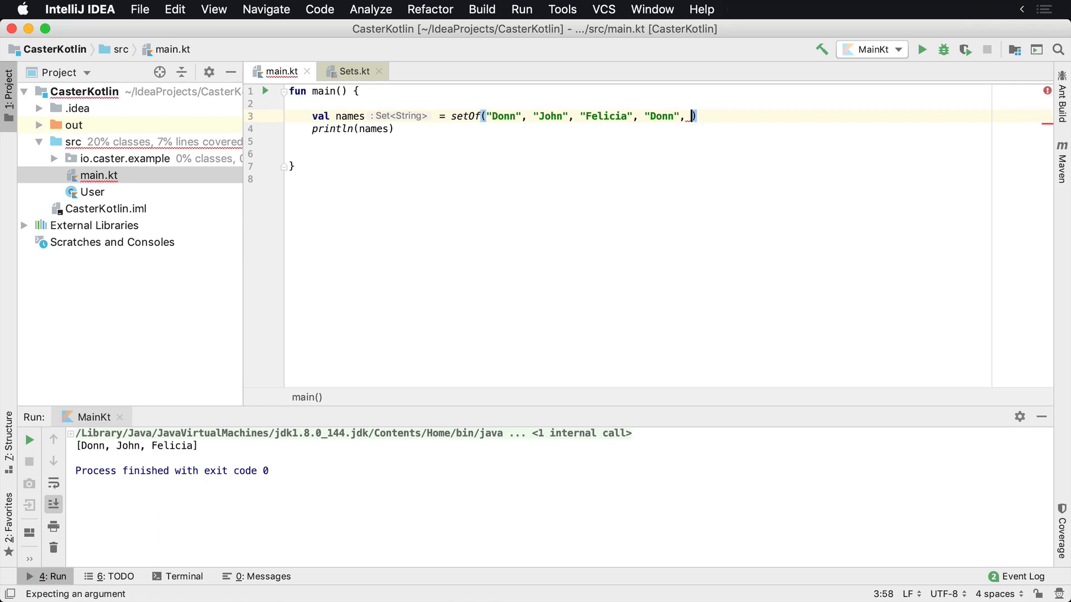
pyautogui.write('"John"')
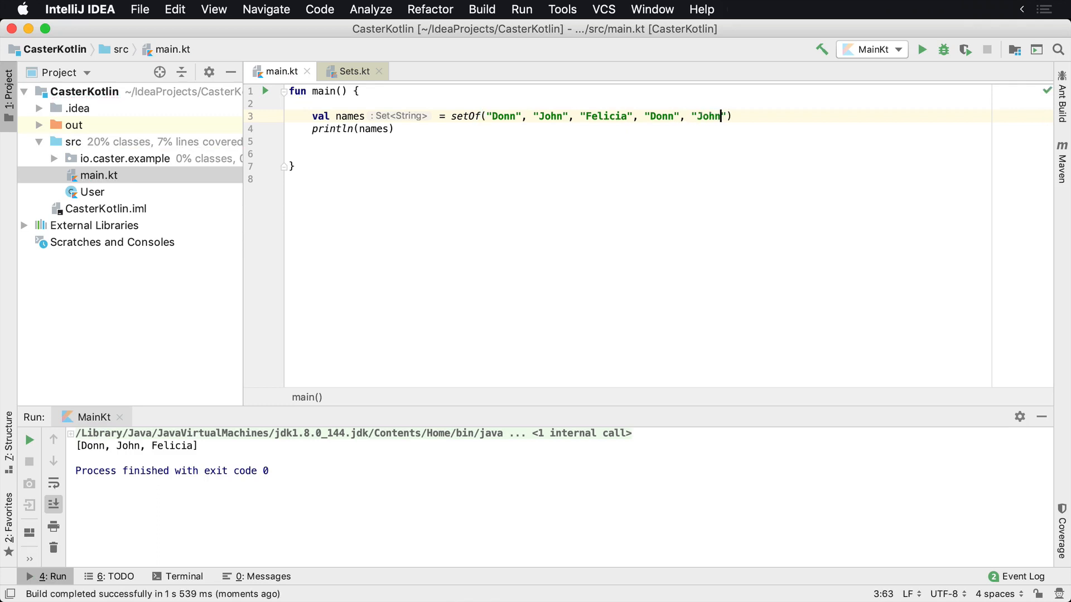
pyautogui.click(921, 49)
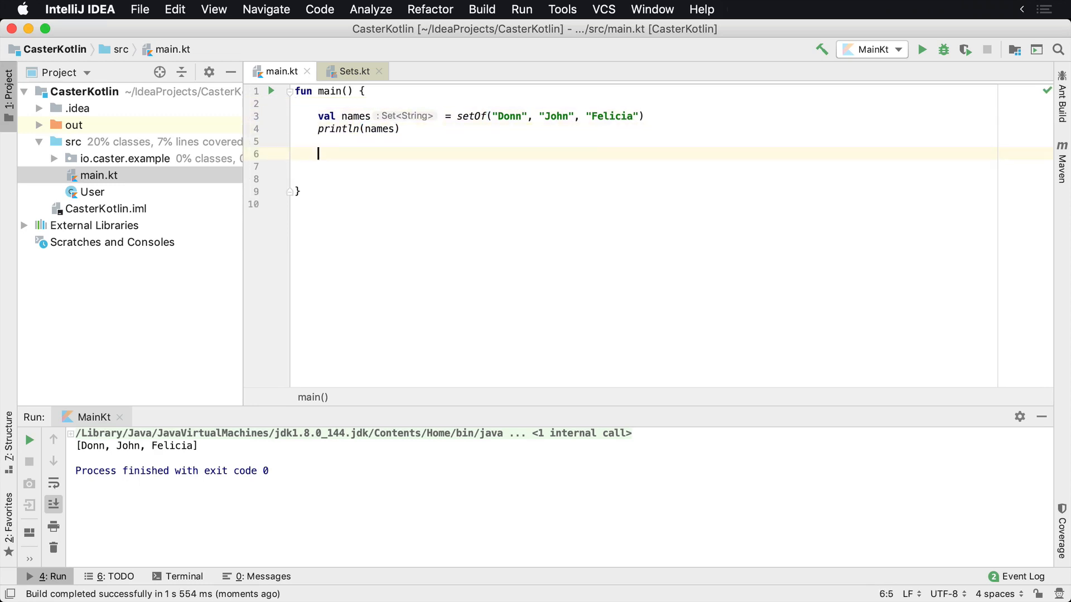
# Replace setOf with mutableSetOf in the names declaration
pyautogui.click(318, 115)
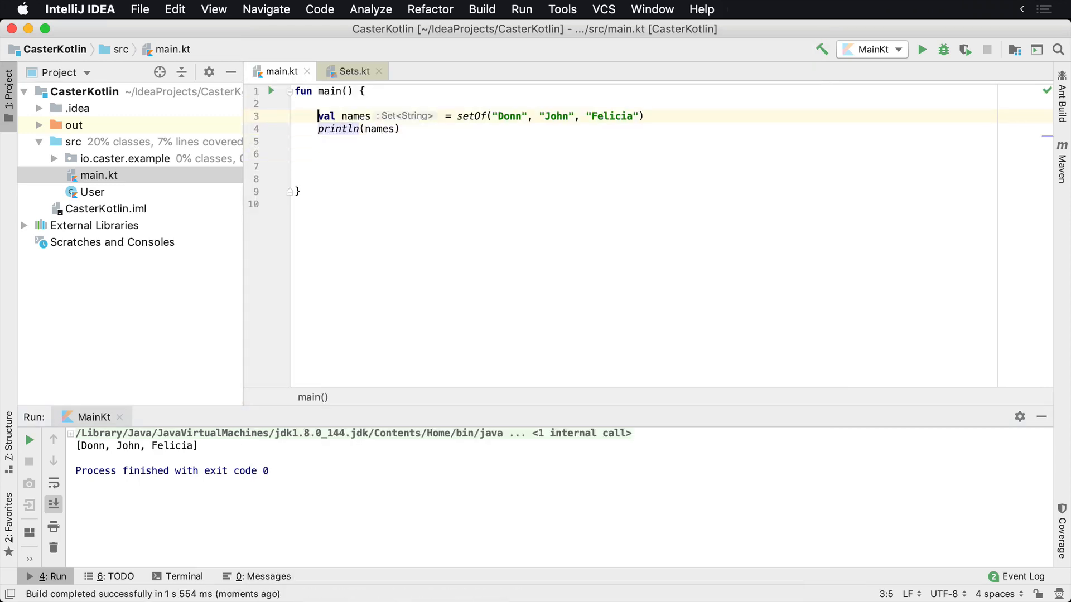
pyautogui.doubleClick(472, 116)
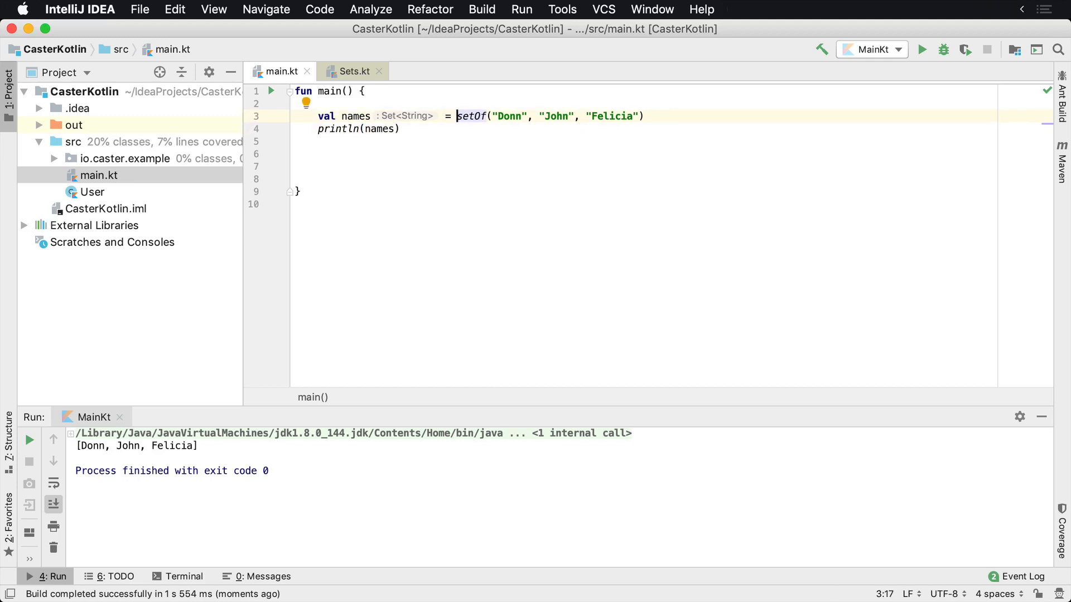
pyautogui.write('S')
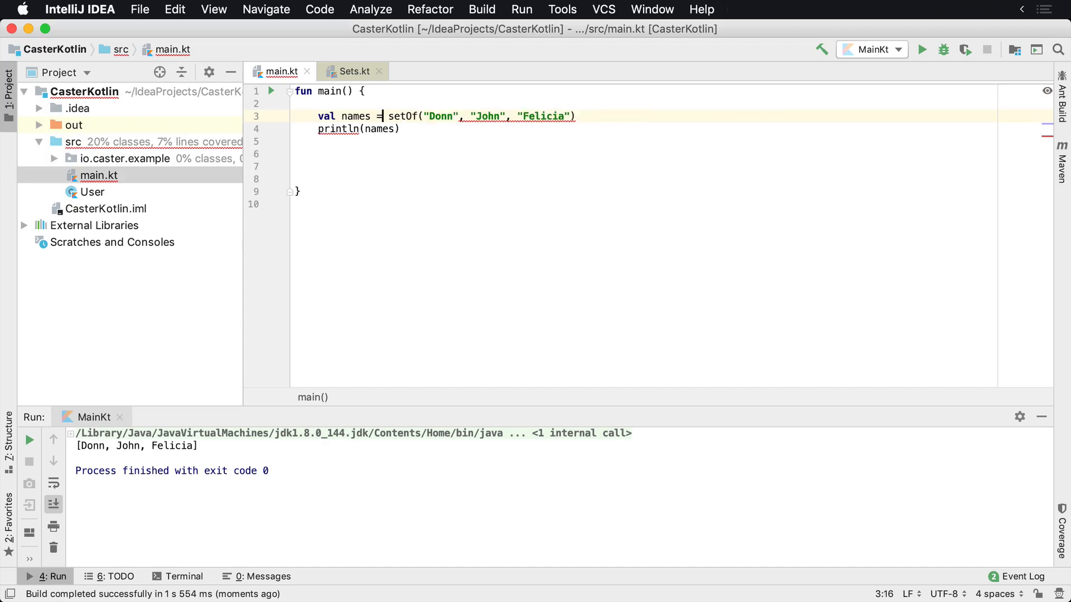
pyautogui.write('mutableS')
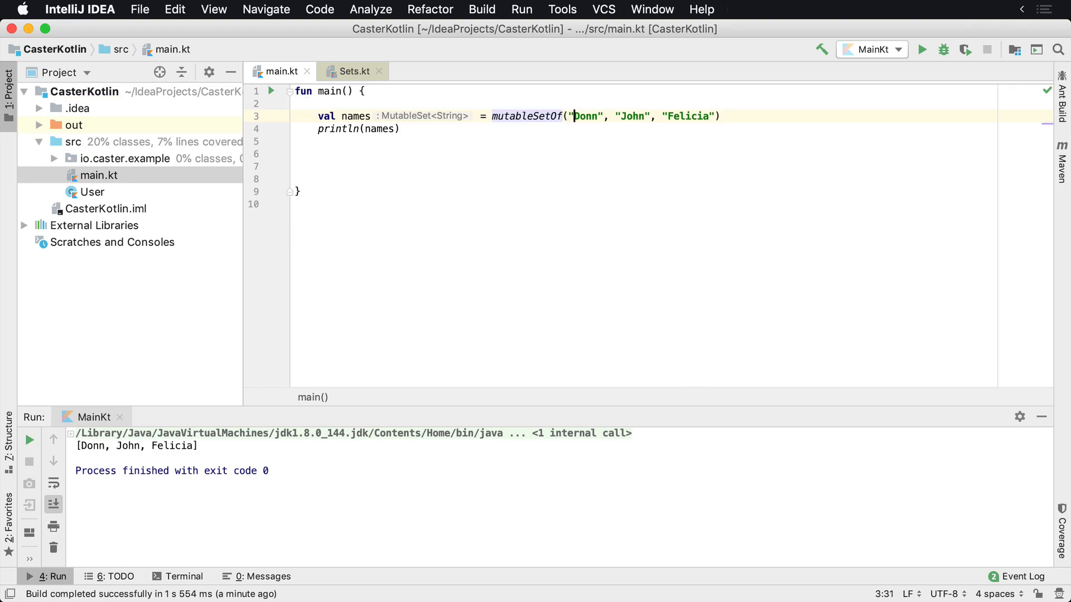
# Add names.add("Jenny") followed by println(names), then another println(names)
pyautogui.write('names.add(')
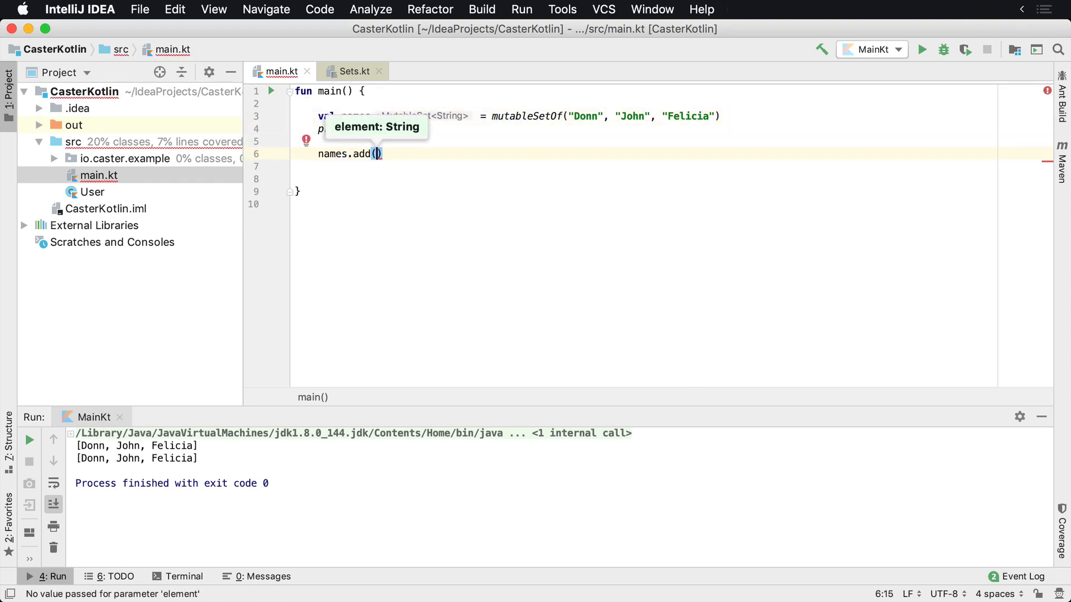
pyautogui.write('""')
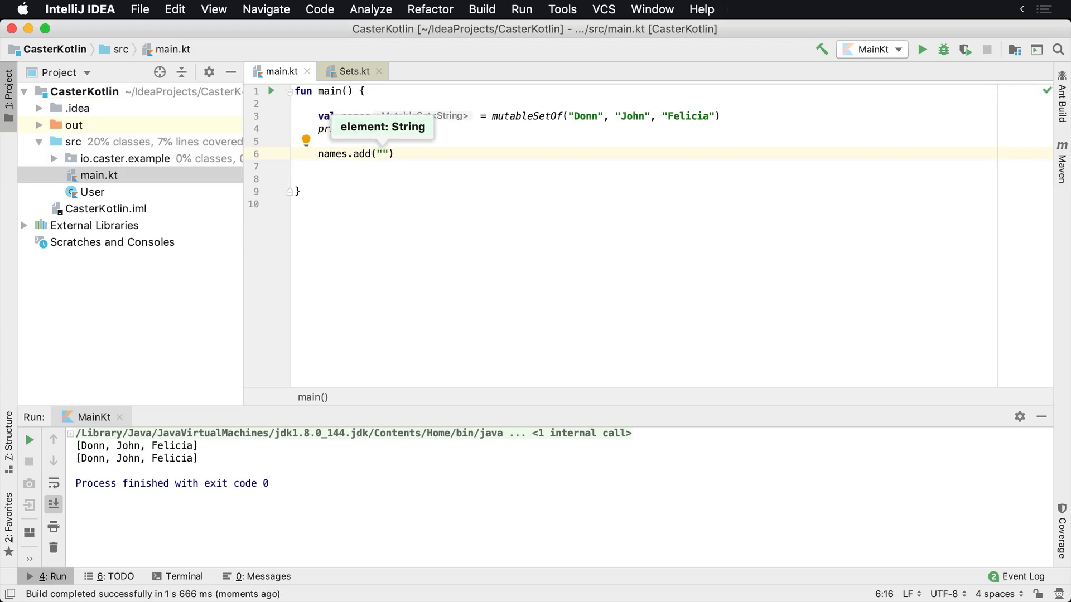
pyautogui.write('Jenny')
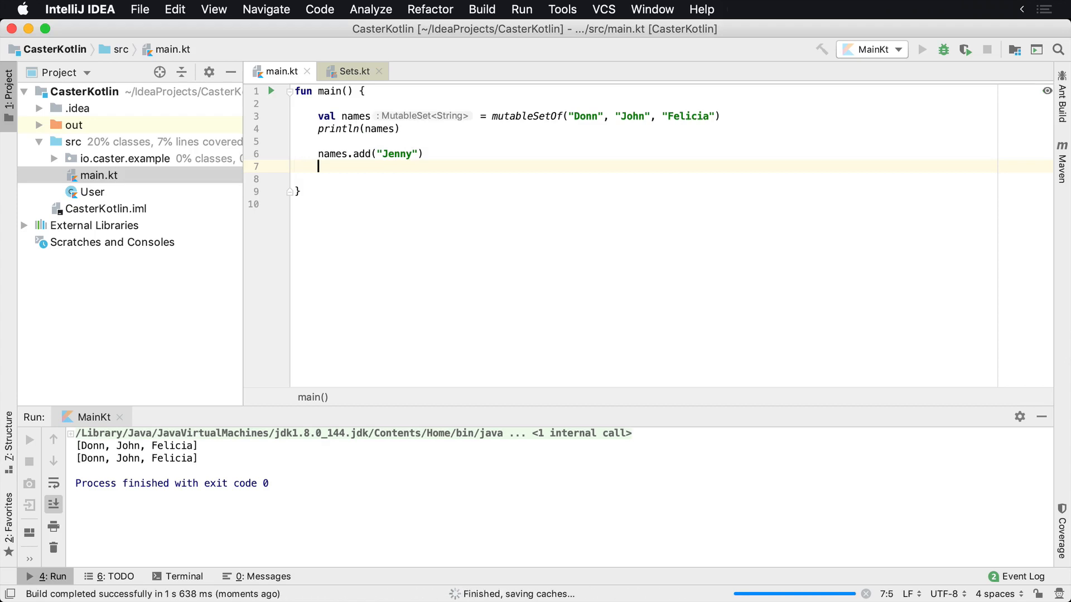
pyautogui.write('println(names)')
pyautogui.write('names.add("Donn')
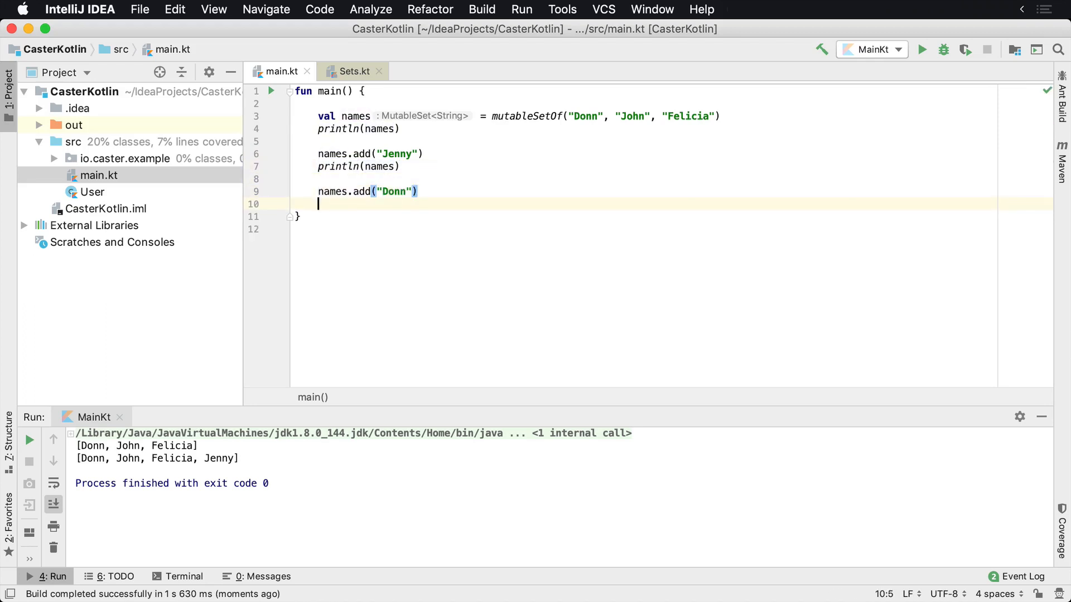
pyautogui.write('println(names)')
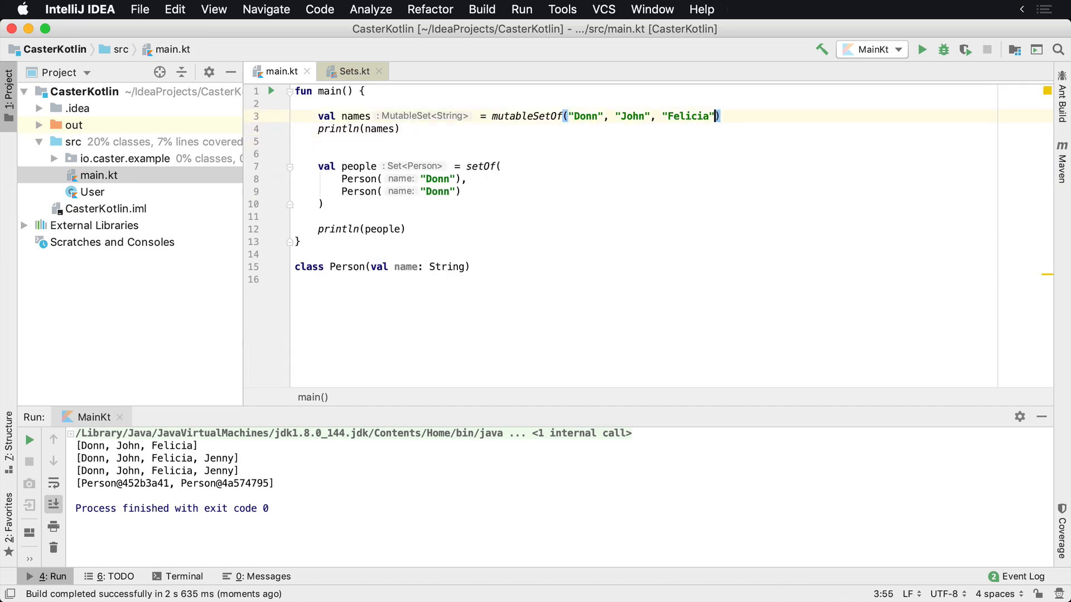
# Append a duplicate "Donn" to names, run, and select a Person object's hash in the output
pyautogui.write(', "Donn"')
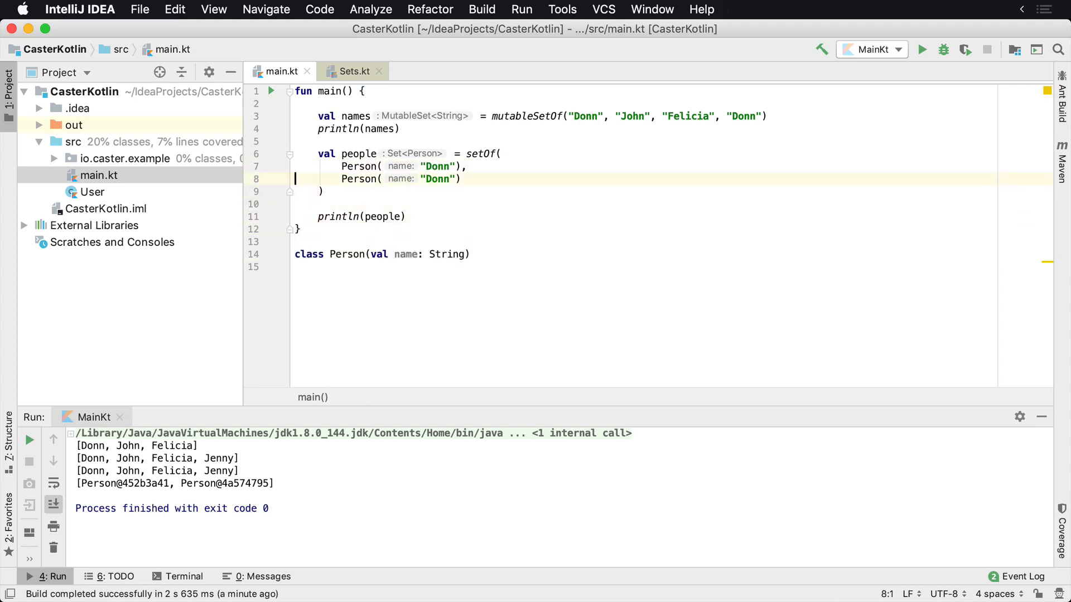
pyautogui.click(297, 152)
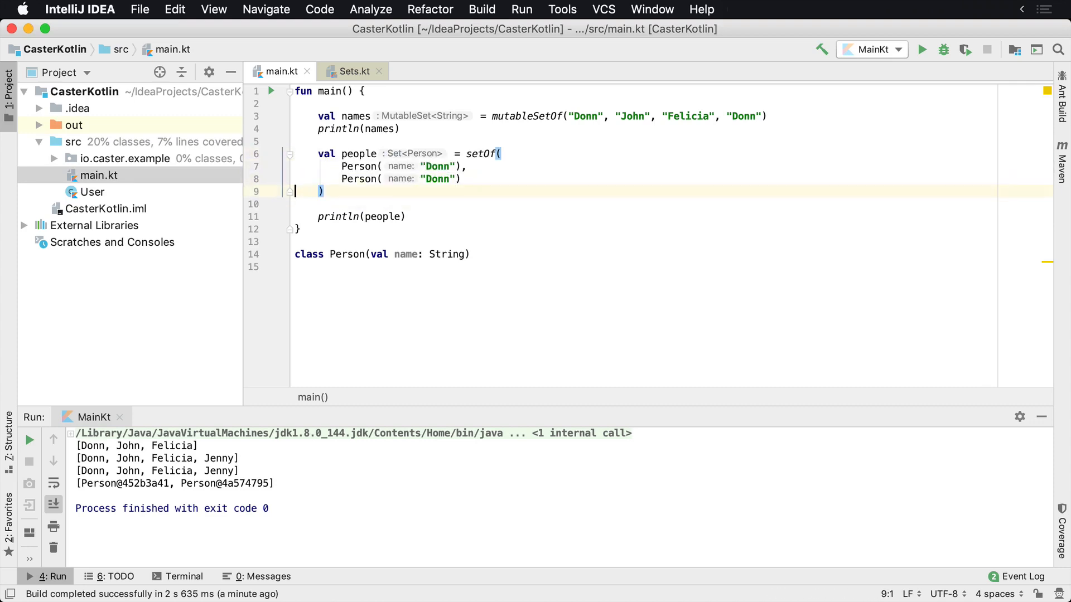
pyautogui.click(341, 217)
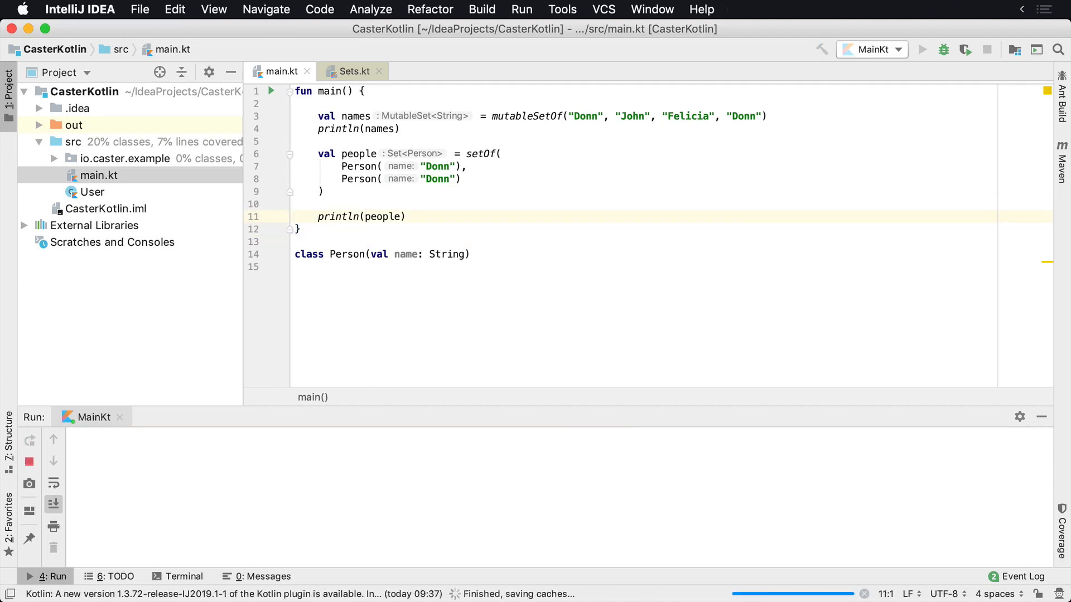
pyautogui.click(922, 49)
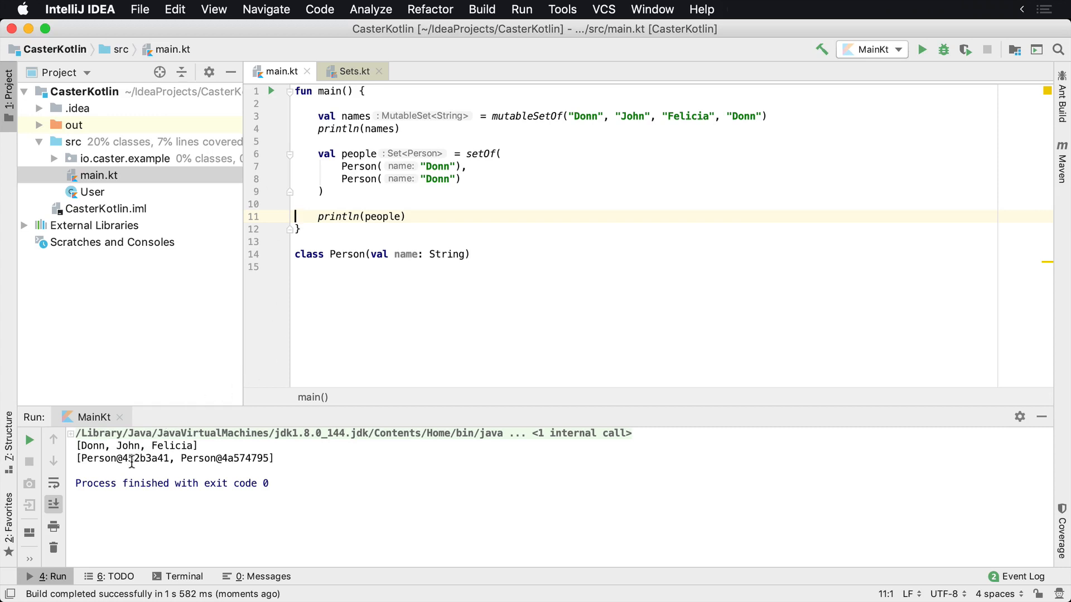
pyautogui.doubleClick(144, 459)
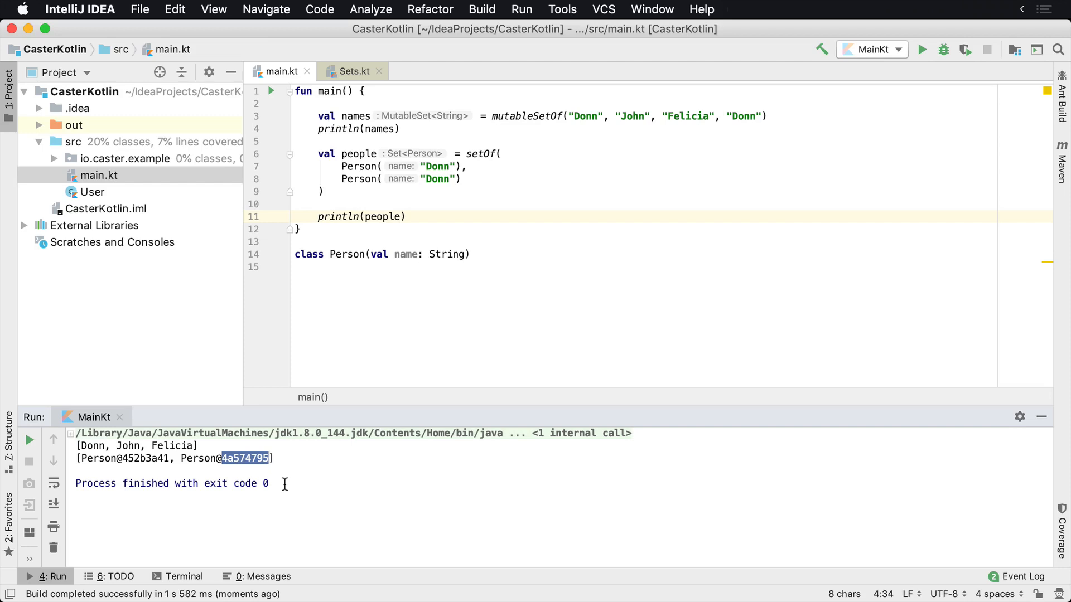
pyautogui.moveTo(303, 453)
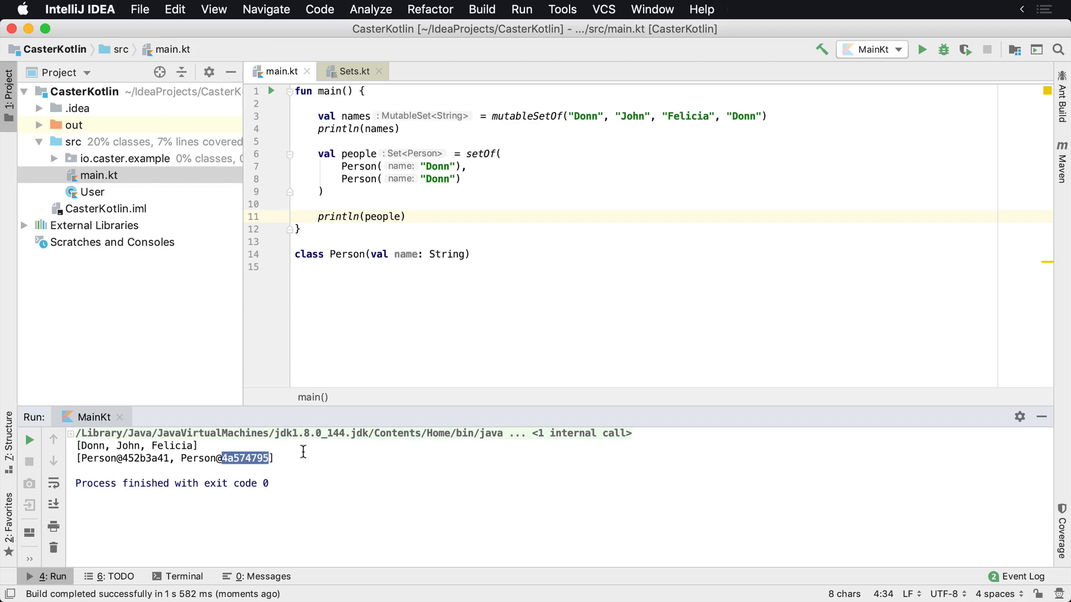
# Make Person a data class and add a third Person("Donn") to the people set
pyautogui.write('a')
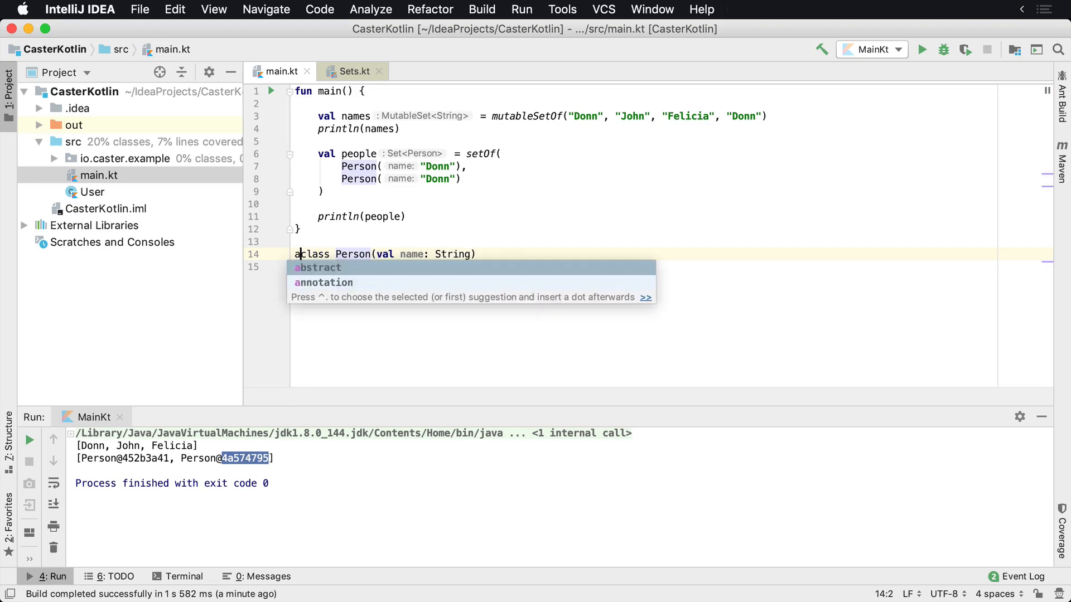
pyautogui.write('data')
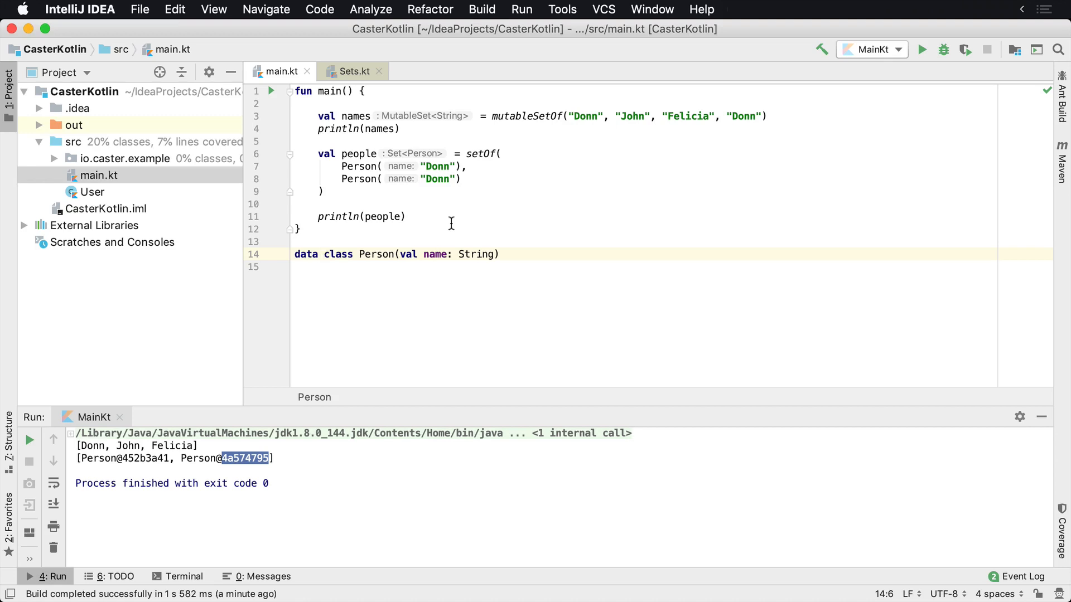
pyautogui.click(324, 255)
pyautogui.write('Person("Donn")')
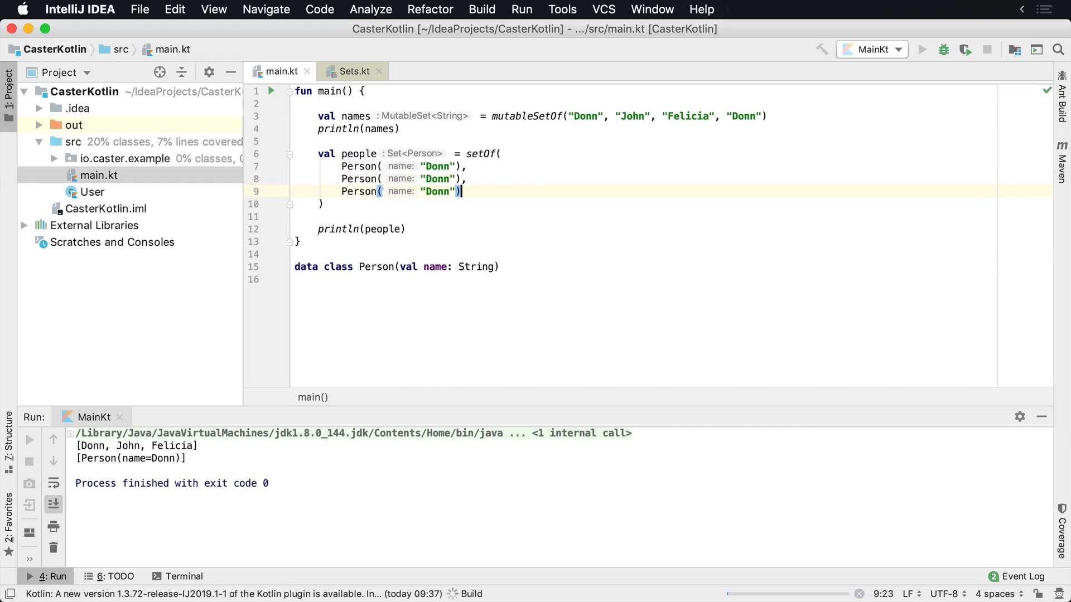
# Change the third person's name from Donn to Janet and rerun
pyautogui.click(822, 50)
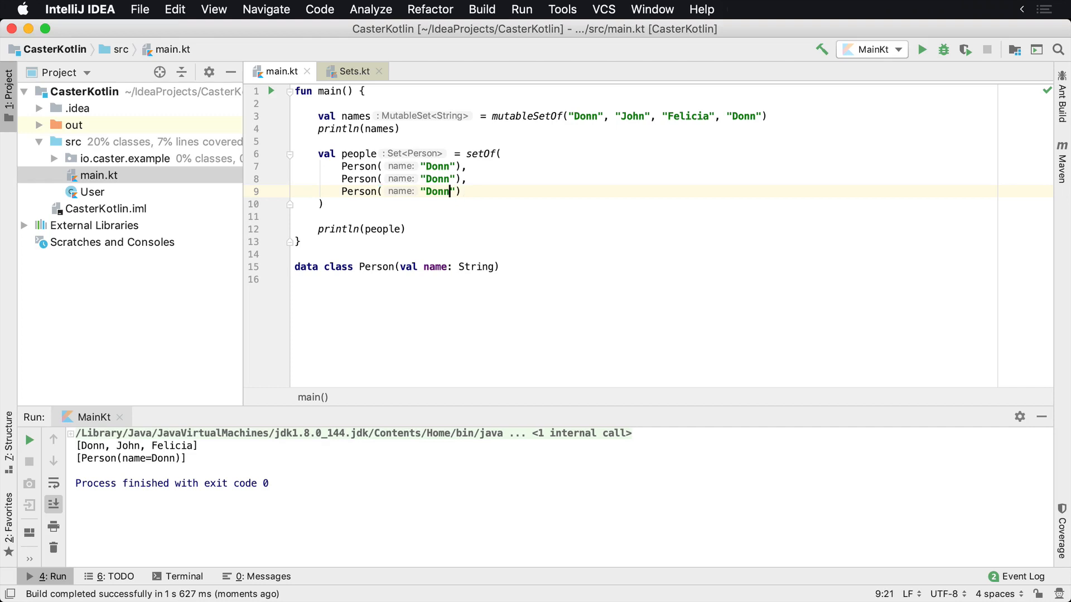
pyautogui.press('Backspace')
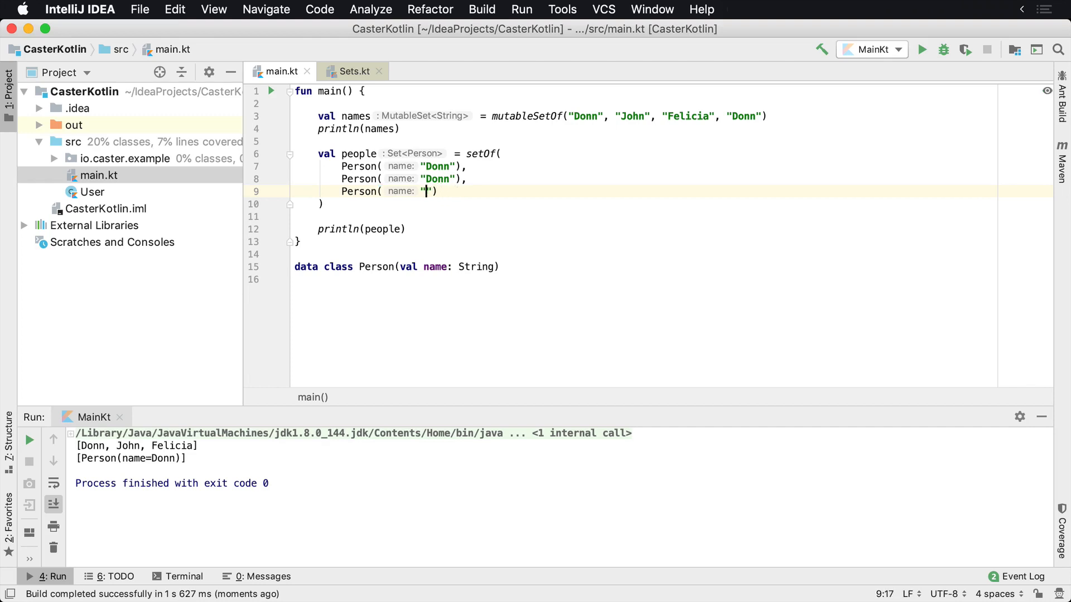
pyautogui.write('Janet')
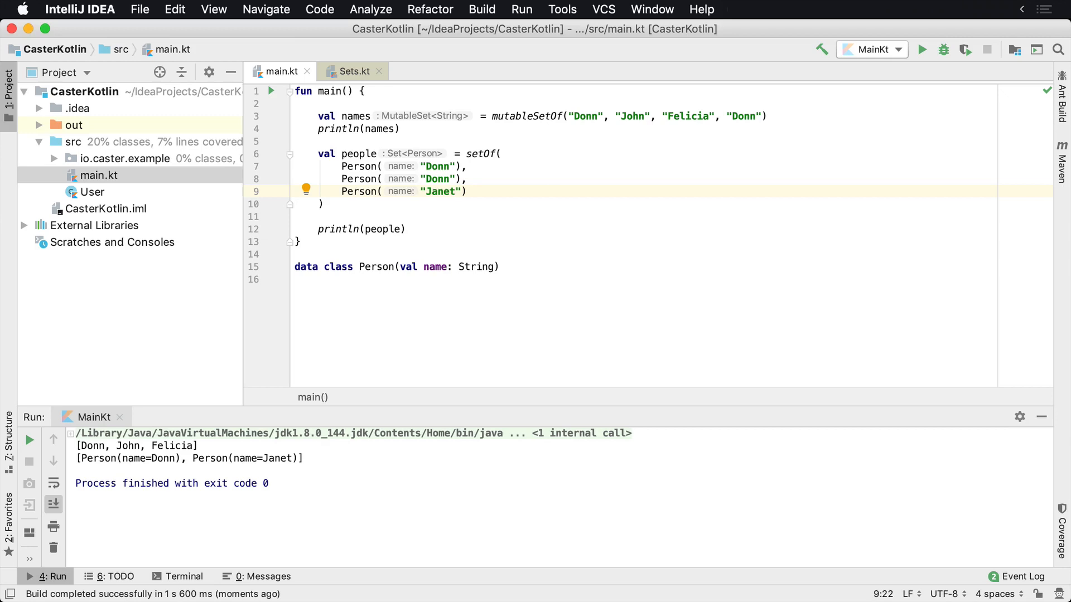
pyautogui.click(473, 116)
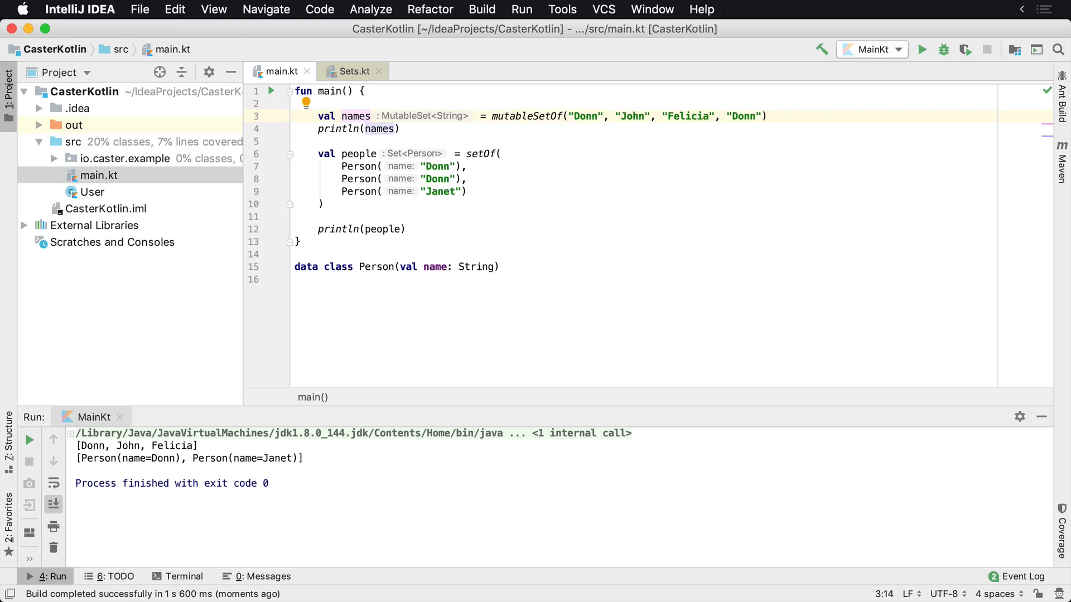
pyautogui.click(474, 115)
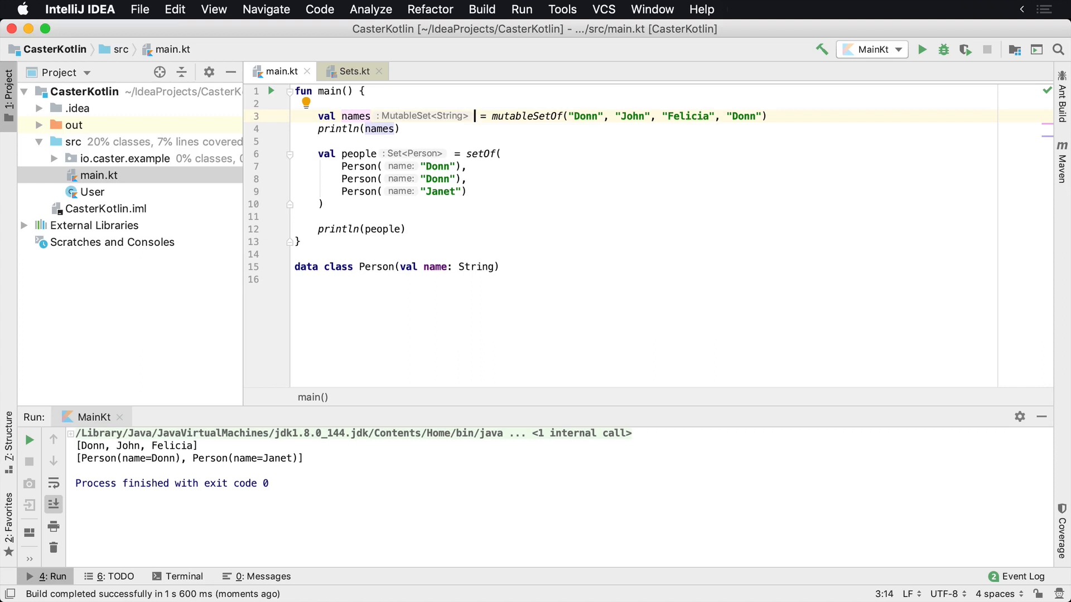